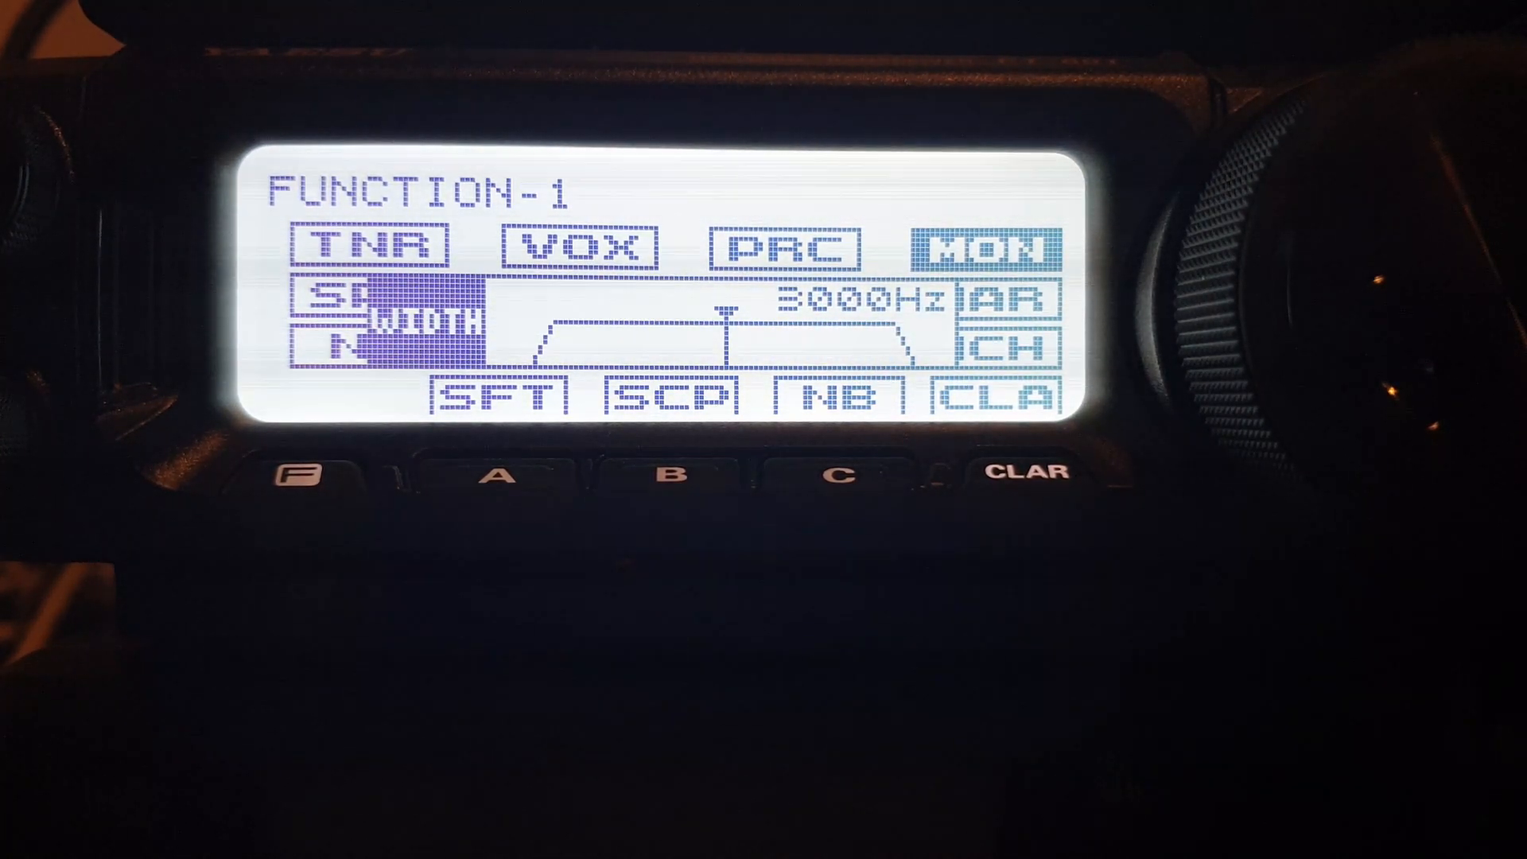
# Step: Close the 3000 Hz width readout to return to the FUNCTION-1 menu with WDH highlighted
pyautogui.click(303, 477)
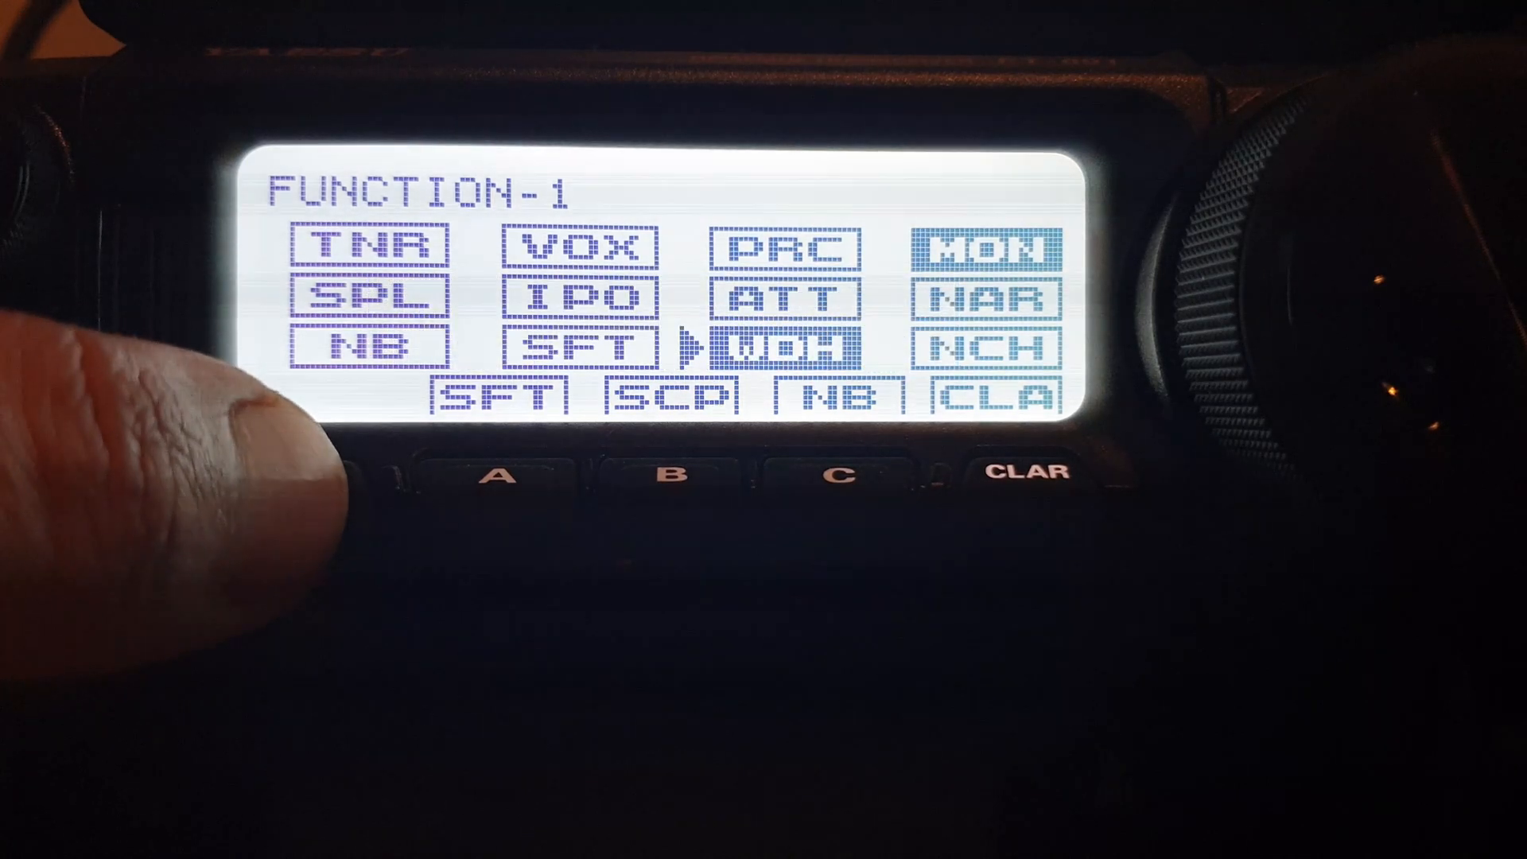